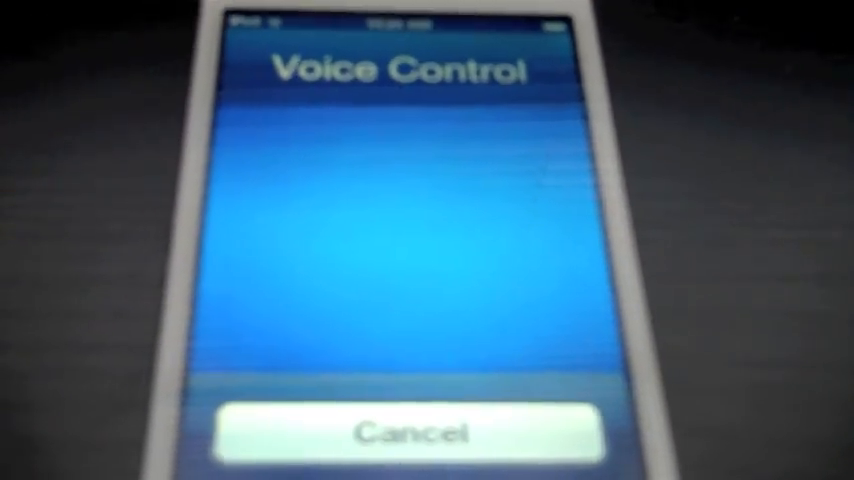
Hold the Home button until the Voice Control screen appears.
left_click(410, 432)
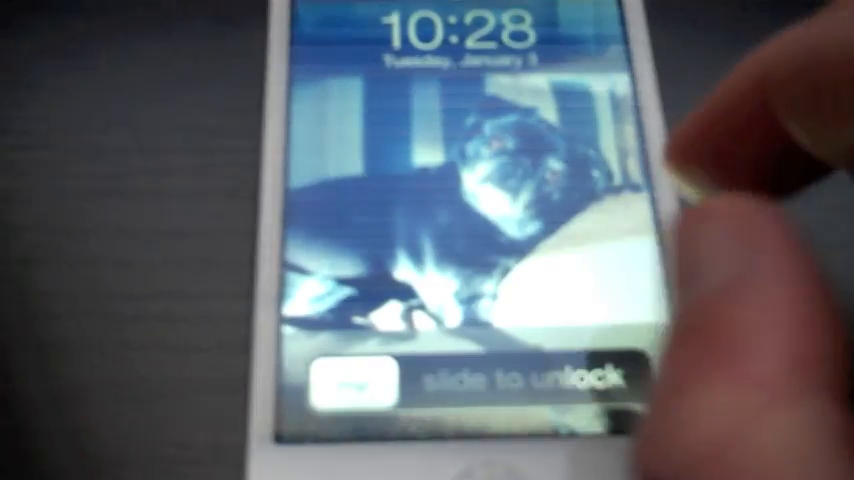
Slide to unlock the device and land on the Home screen with app icons.
left_click_drag(360, 378, 620, 378)
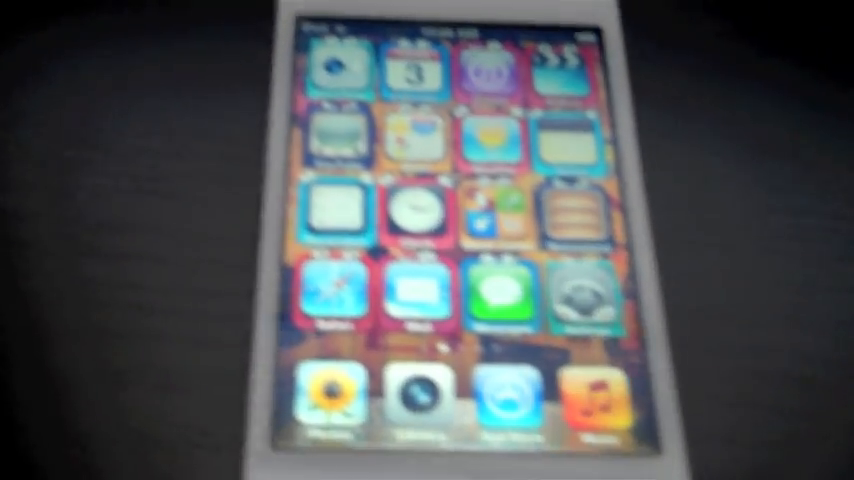